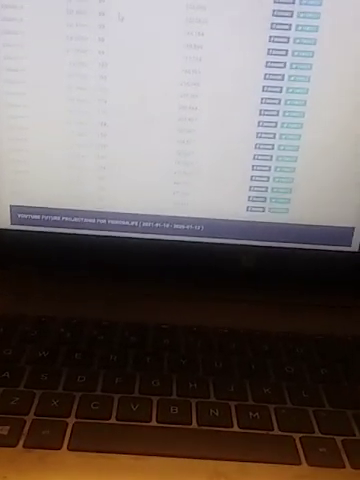
{"action": "scroll", "scroll_direction": "down", "scroll_amount": 3}
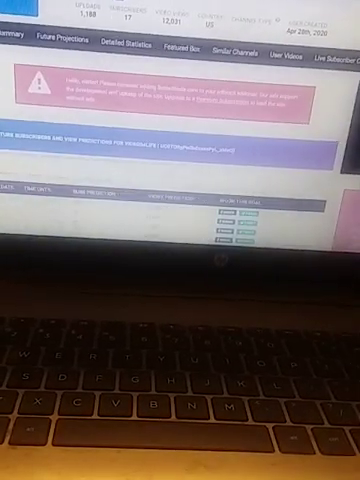
{"action": "scroll", "scroll_direction": "down", "scroll_amount": 3}
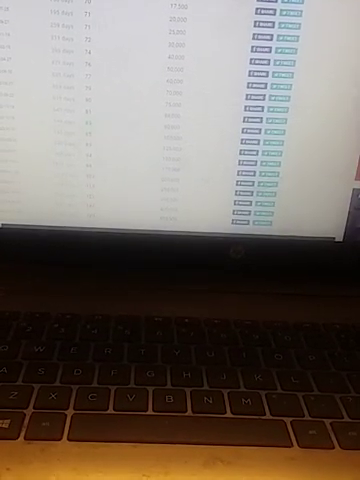
{"action": "scroll", "scroll_direction": "down", "scroll_amount": 3}
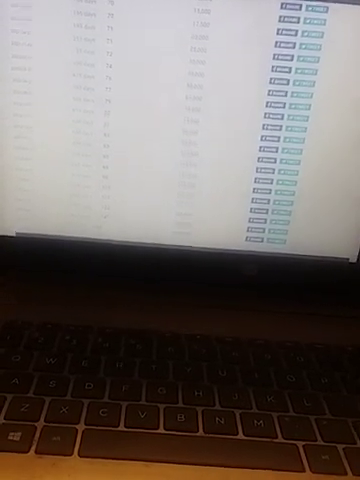
{"action": "scroll", "scroll_direction": "down", "scroll_amount": 3}
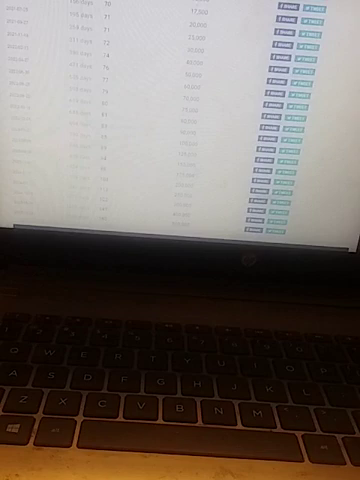